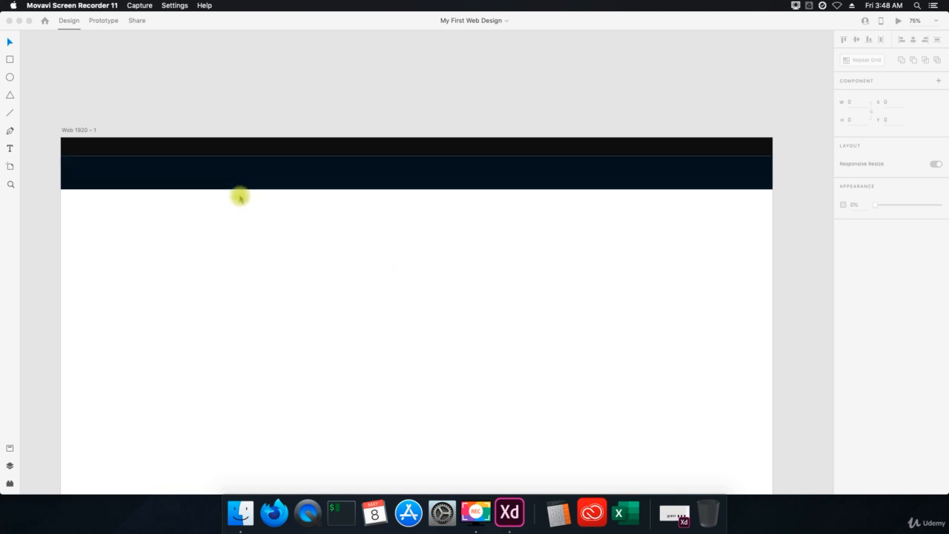
Draw a roughly 555 by 555 circle on the white area below the dark nav bar.
{"action": "left_click", "coordinate": [430, 300]}
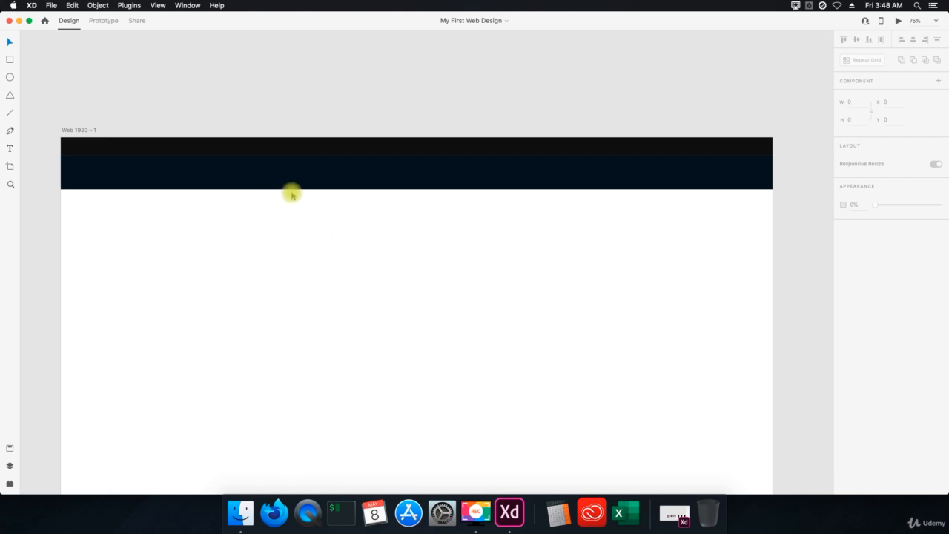
{"action": "mouse_move", "coordinate": [288, 205]}
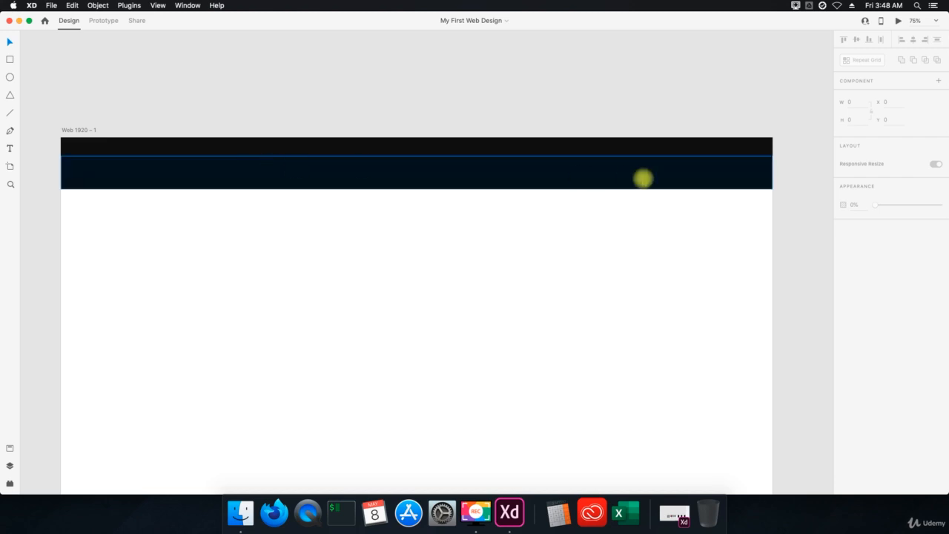
{"action": "mouse_move", "coordinate": [472, 288]}
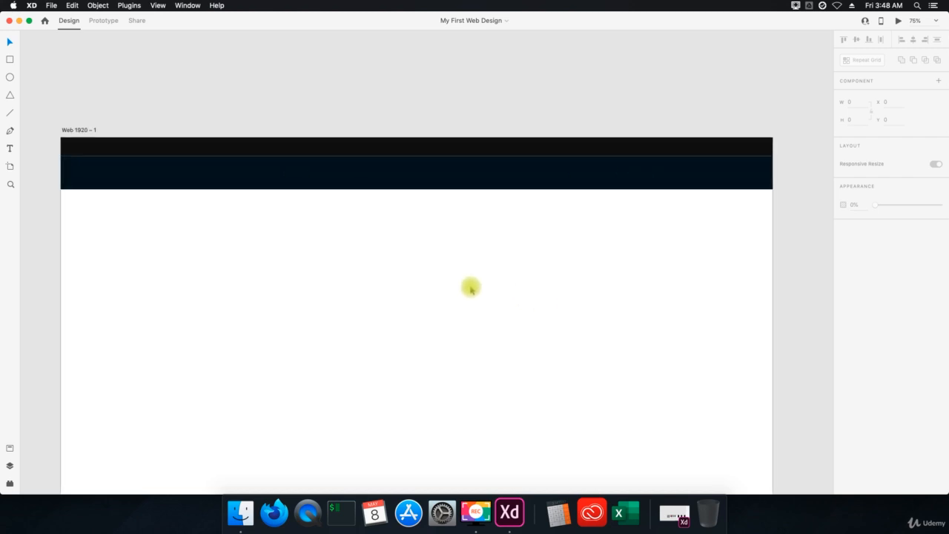
{"action": "mouse_move", "coordinate": [476, 300]}
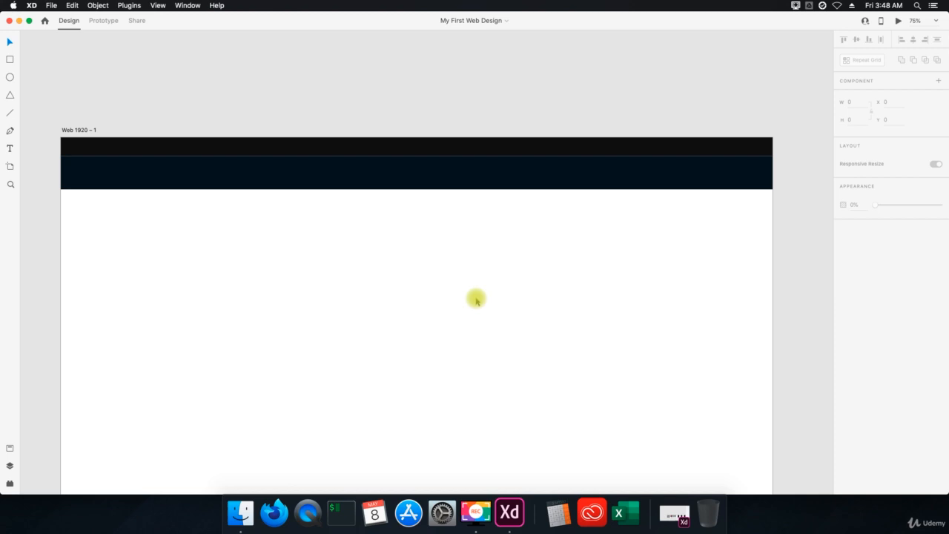
{"action": "mouse_move", "coordinate": [388, 220]}
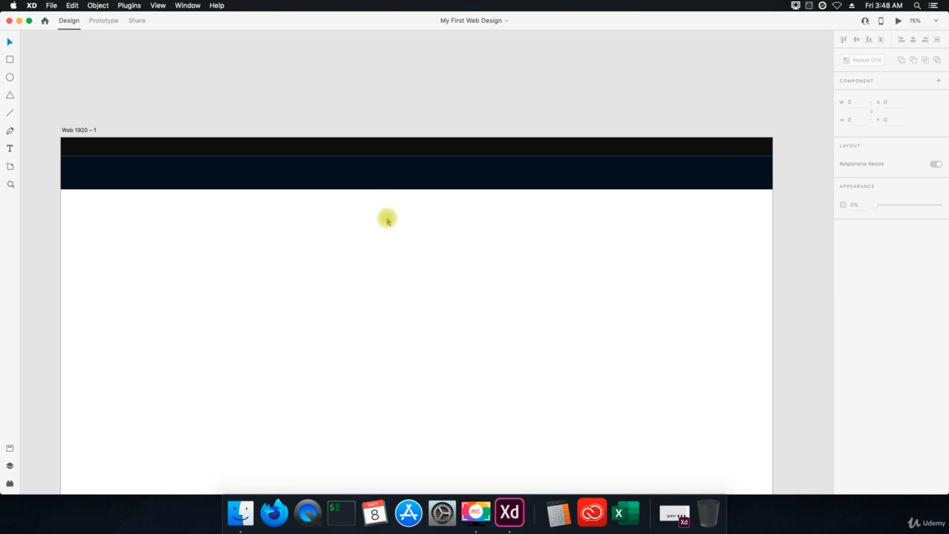
{"action": "mouse_move", "coordinate": [489, 439]}
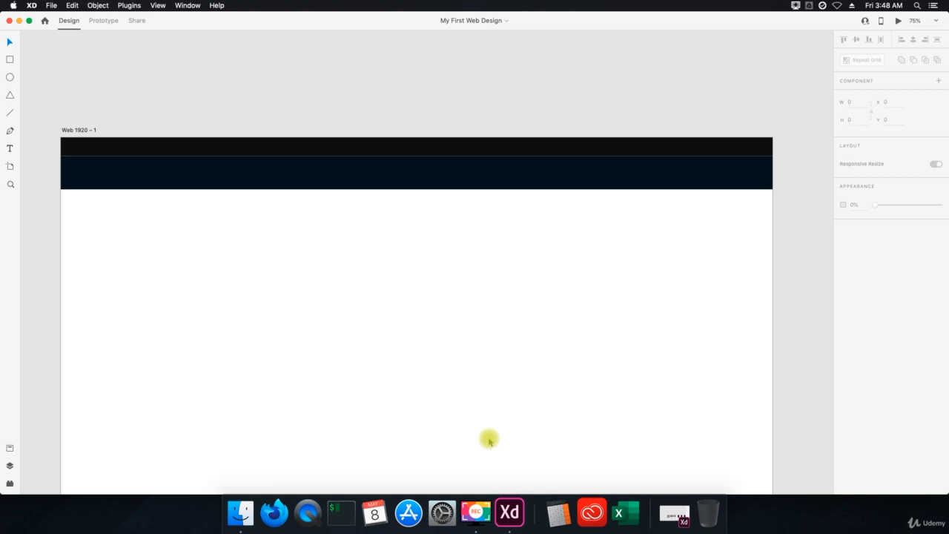
{"action": "mouse_move", "coordinate": [37, 86]}
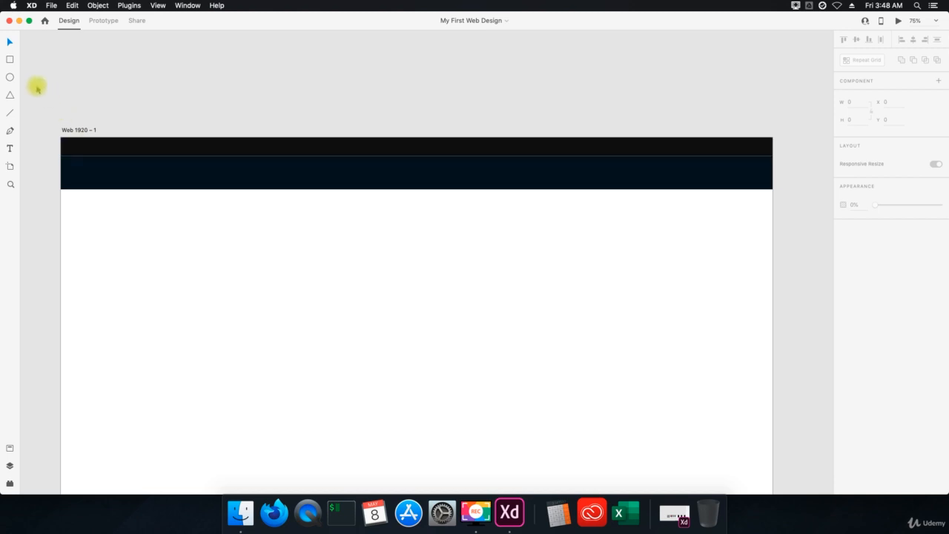
{"action": "mouse_move", "coordinate": [13, 78]}
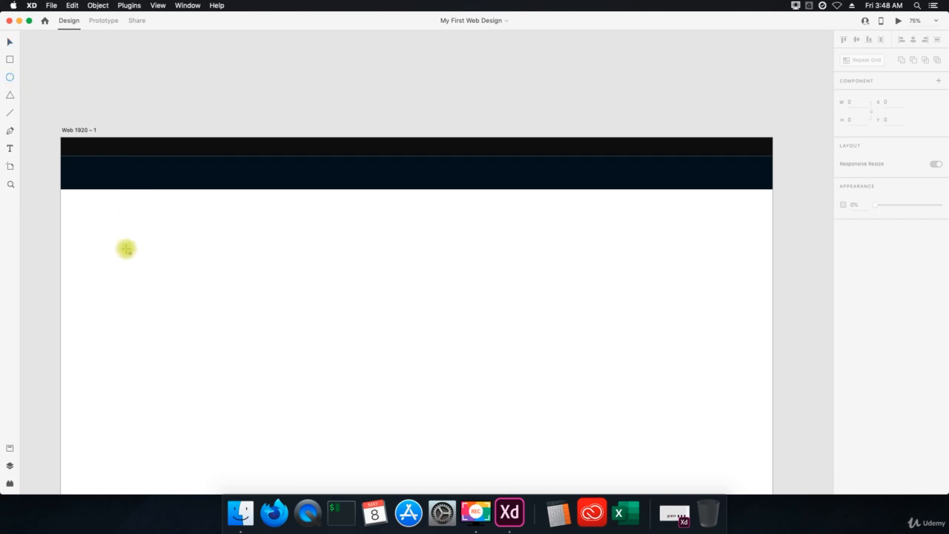
{"action": "mouse_move", "coordinate": [107, 242]}
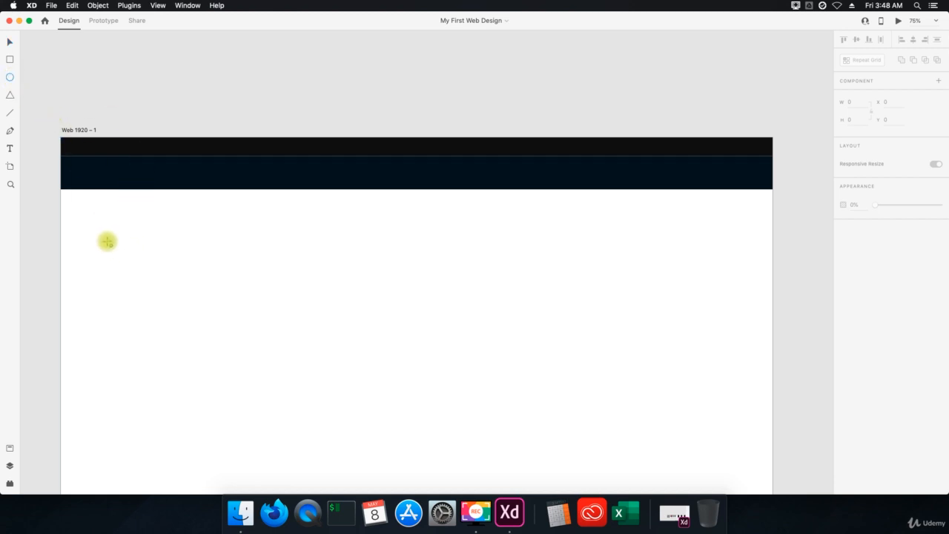
{"action": "left_click_drag", "start_coordinate": [106, 240], "coordinate": [217, 318]}
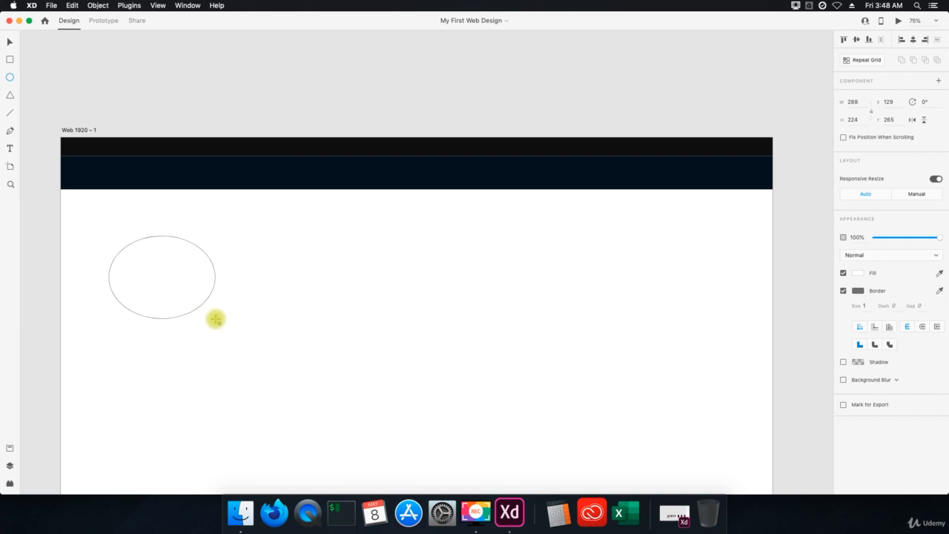
{"action": "left_click_drag", "start_coordinate": [215, 319], "coordinate": [312, 386]}
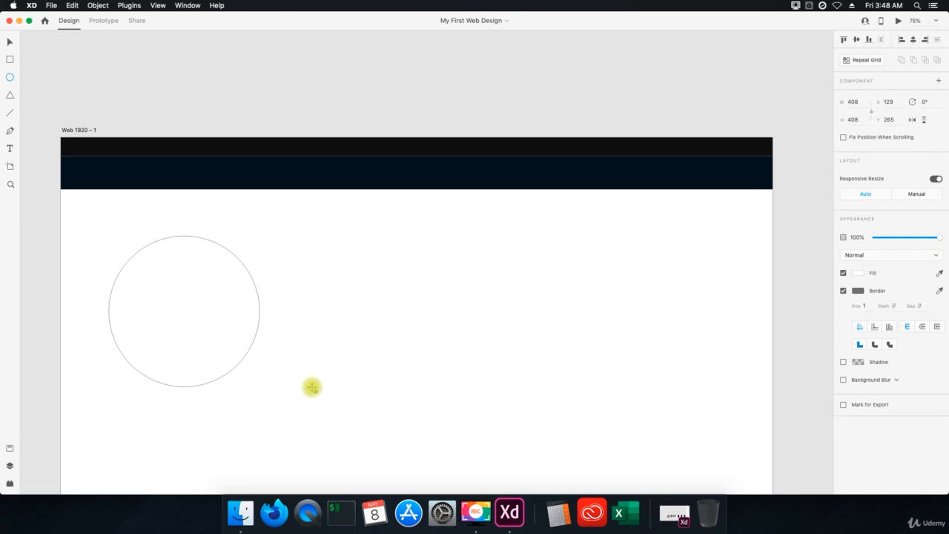
{"action": "left_click_drag", "start_coordinate": [312, 386], "coordinate": [537, 433]}
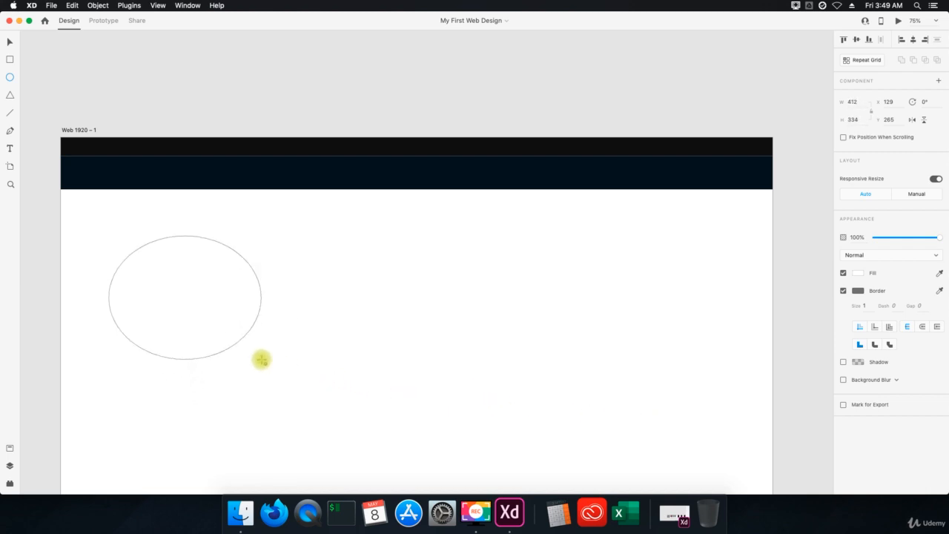
{"action": "left_click_drag", "start_coordinate": [261, 361], "coordinate": [735, 439]}
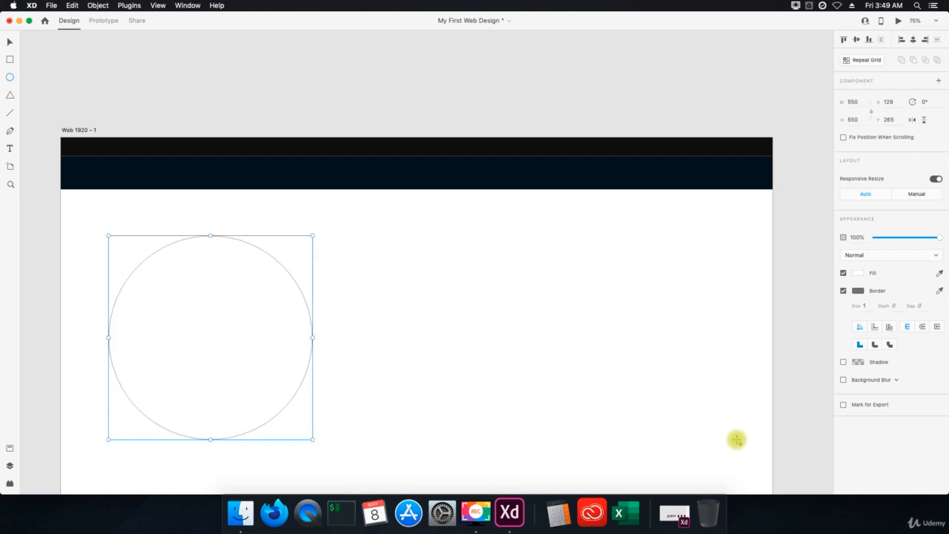
{"action": "mouse_move", "coordinate": [280, 406]}
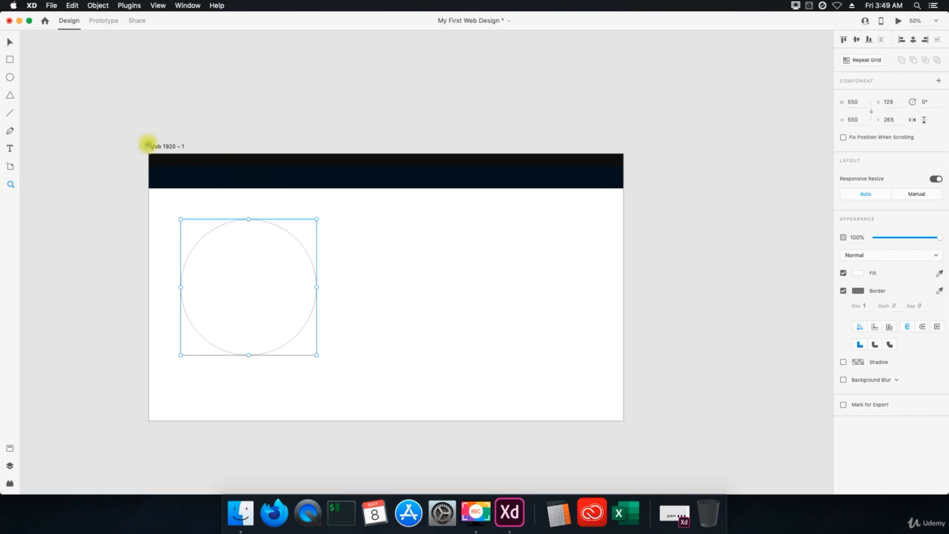
{"action": "mouse_move", "coordinate": [386, 305]}
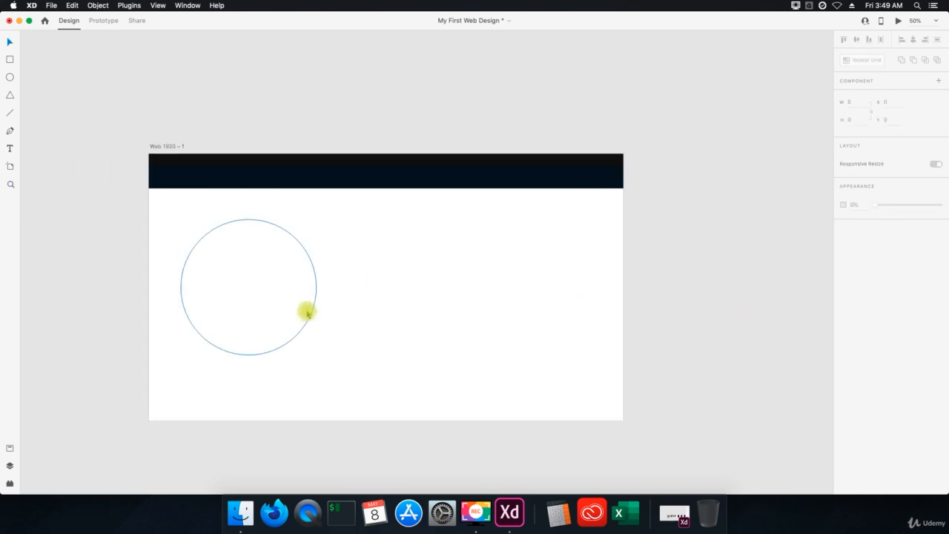
Select the circle and move it toward the centre of the artboard beneath the header.
{"action": "left_click", "coordinate": [261, 287]}
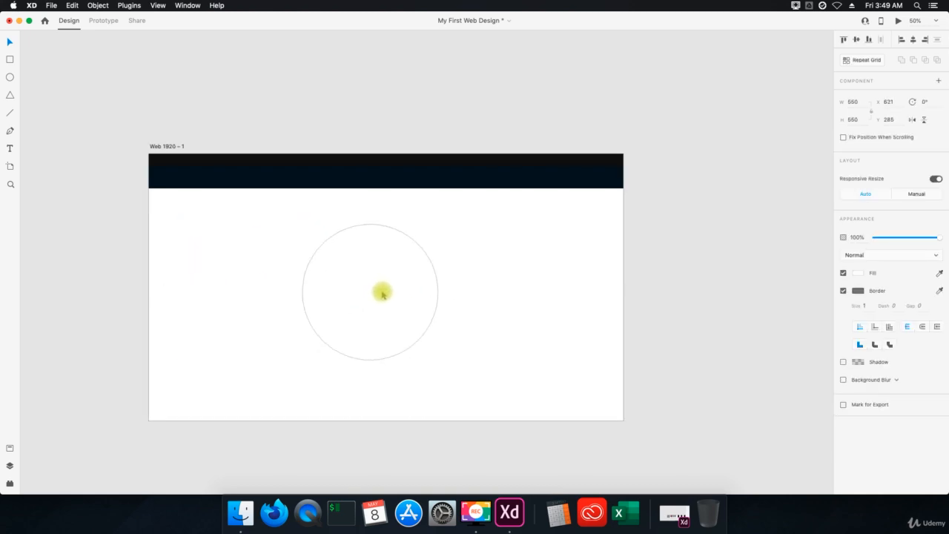
{"action": "left_click", "coordinate": [378, 291]}
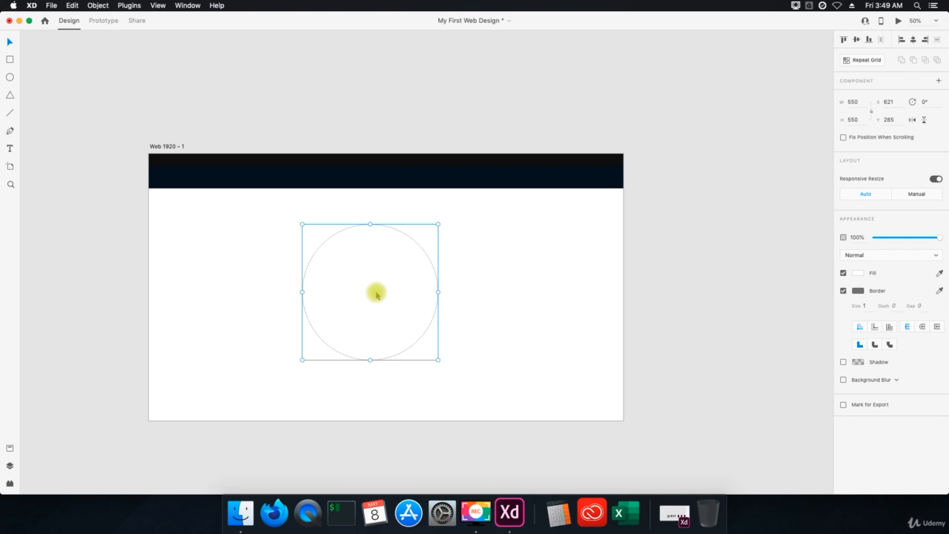
{"action": "mouse_move", "coordinate": [372, 299]}
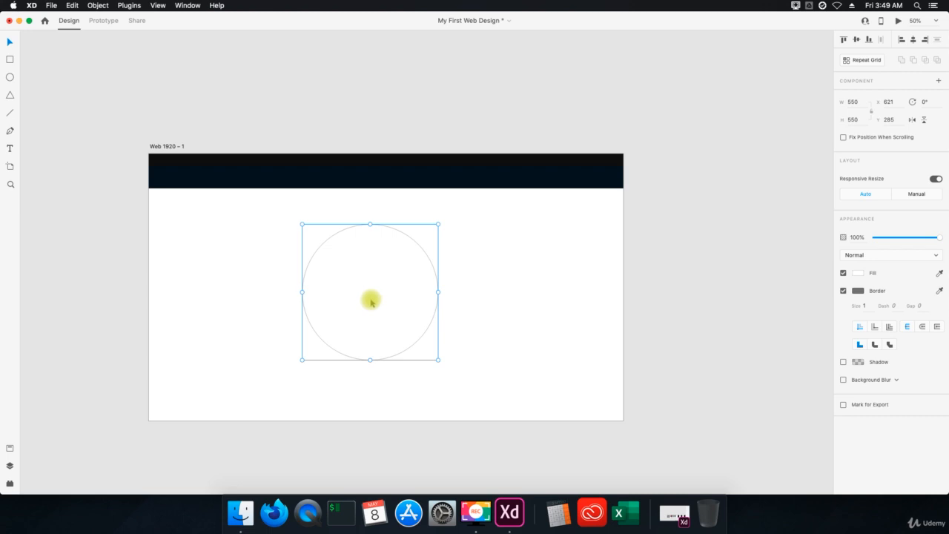
{"action": "mouse_move", "coordinate": [741, 303]}
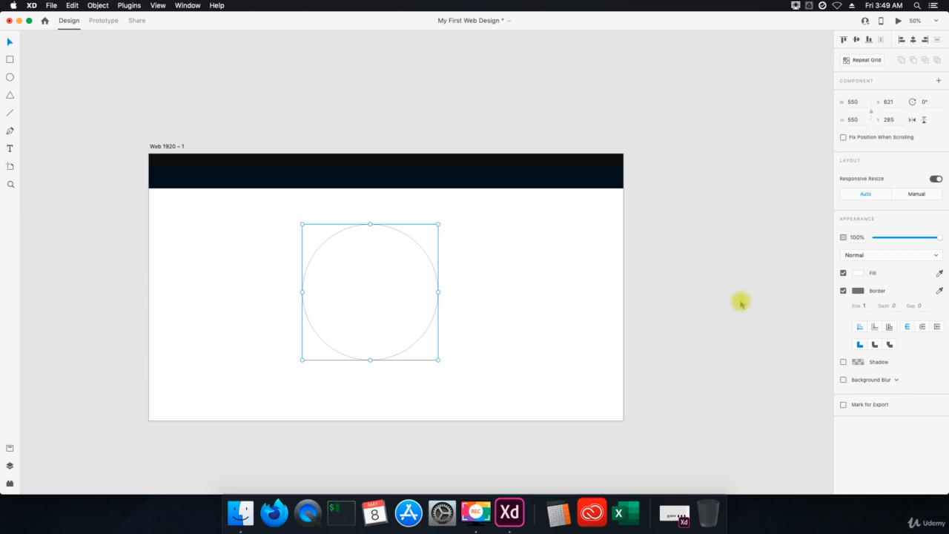
{"action": "mouse_move", "coordinate": [382, 291]}
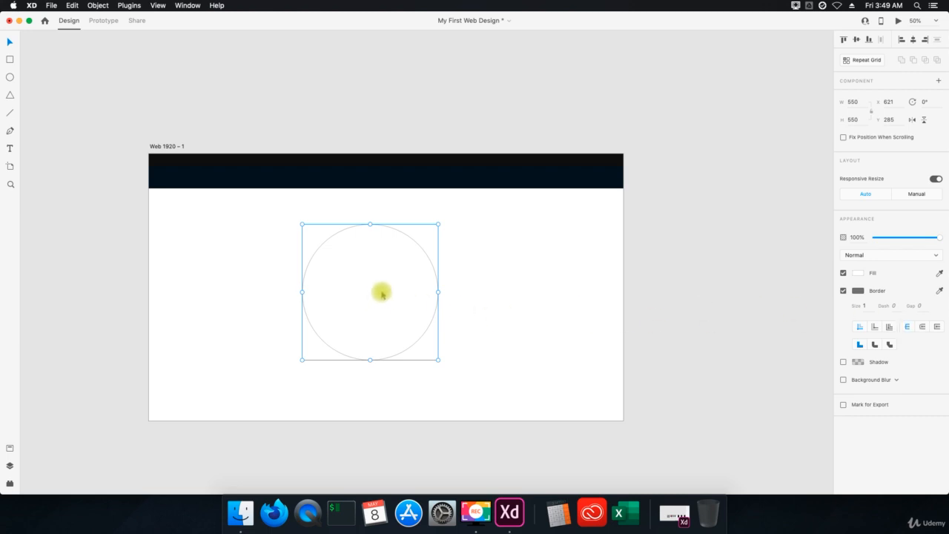
{"action": "mouse_move", "coordinate": [359, 251]}
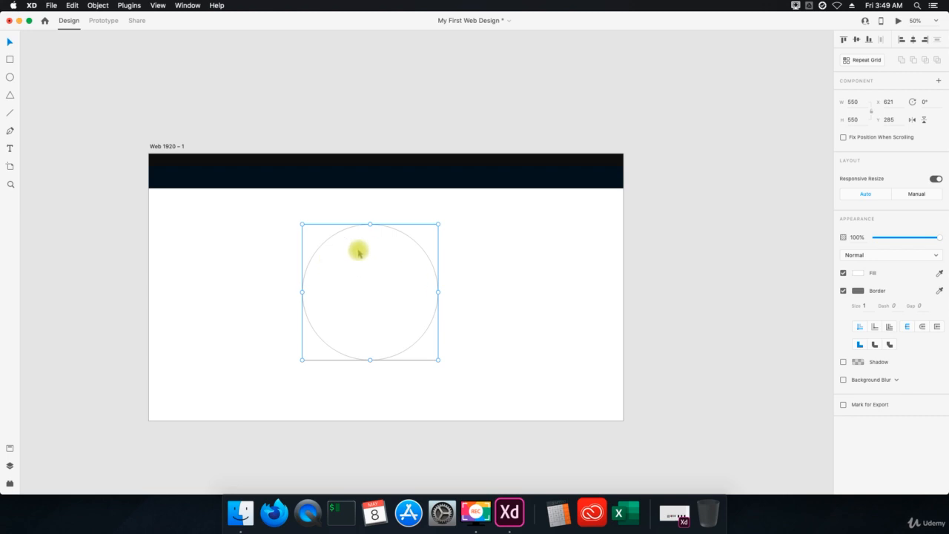
{"action": "mouse_move", "coordinate": [863, 300]}
{"action": "type", "text": "5"}
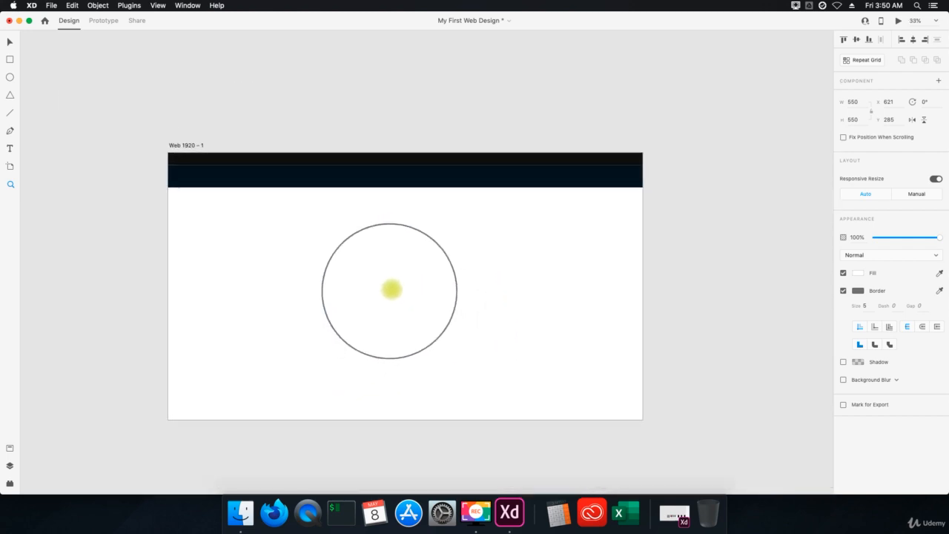
Browse Learn Tech > 04. Inbox > 01. Graphics > 27. Profile and preview newprofile.jpg.
{"action": "left_click", "coordinate": [241, 511]}
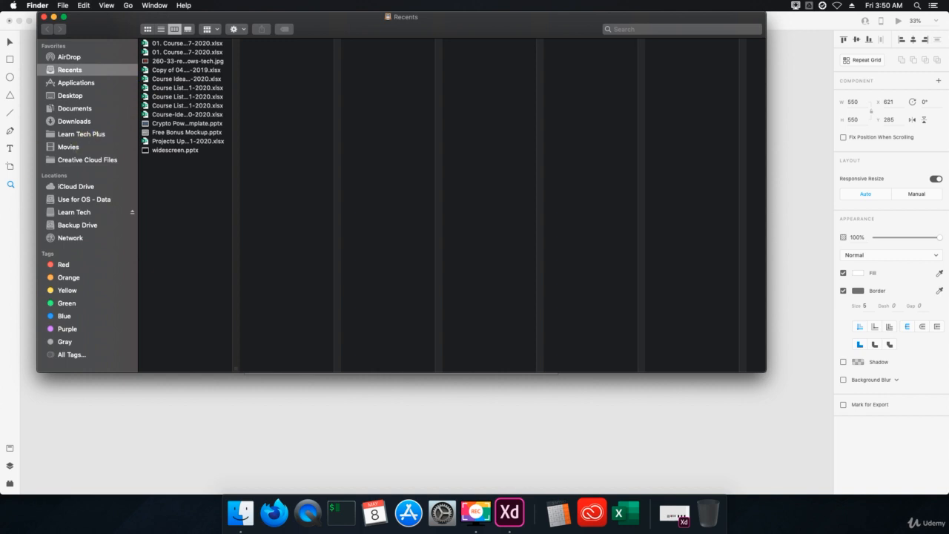
{"action": "left_click", "coordinate": [74, 212]}
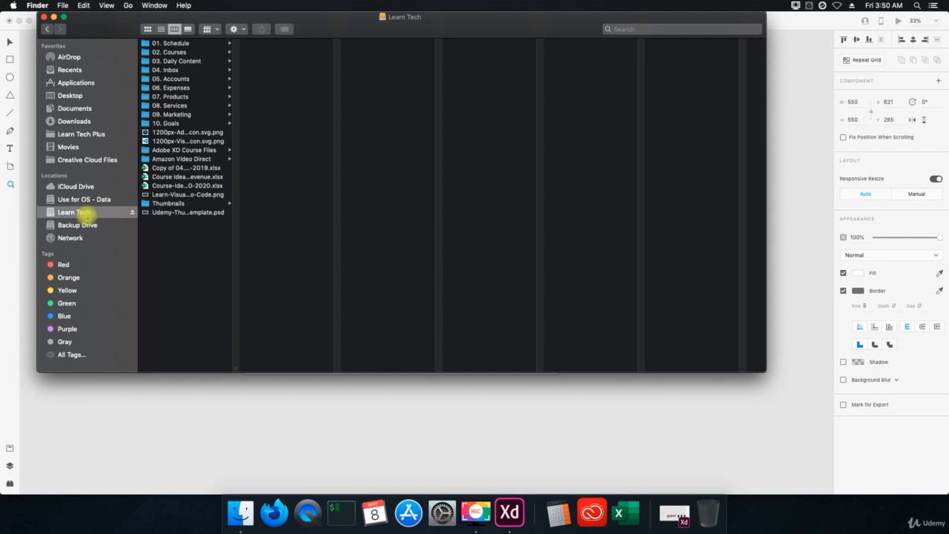
{"action": "mouse_move", "coordinate": [89, 160]}
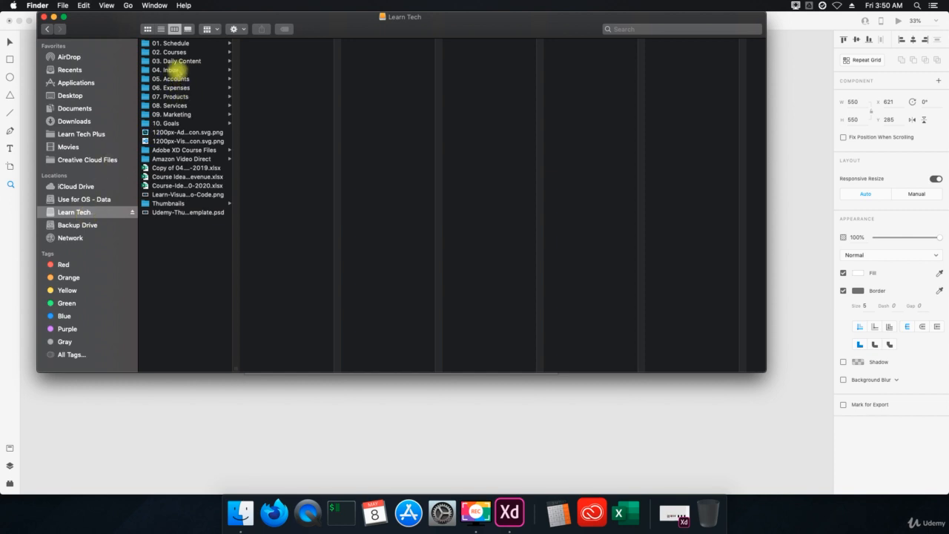
{"action": "left_click", "coordinate": [169, 70]}
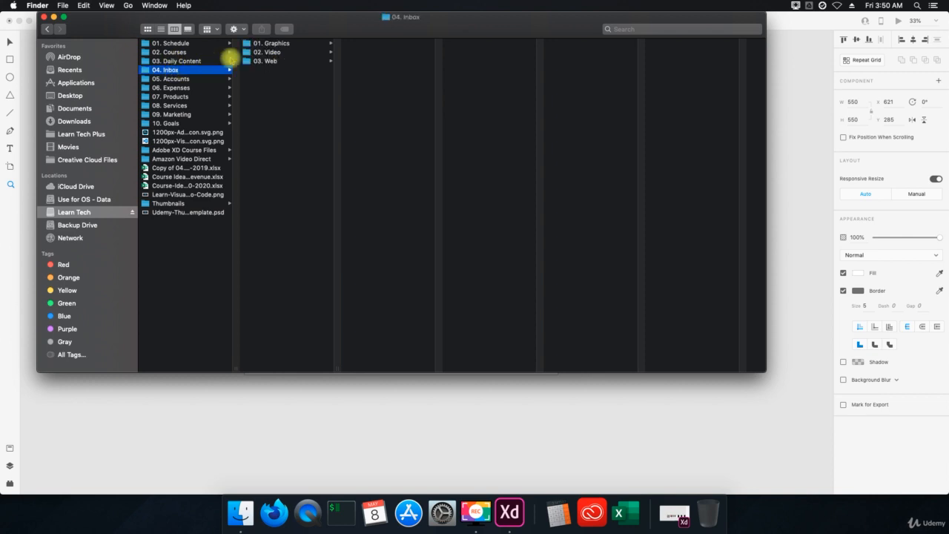
{"action": "left_click", "coordinate": [273, 43]}
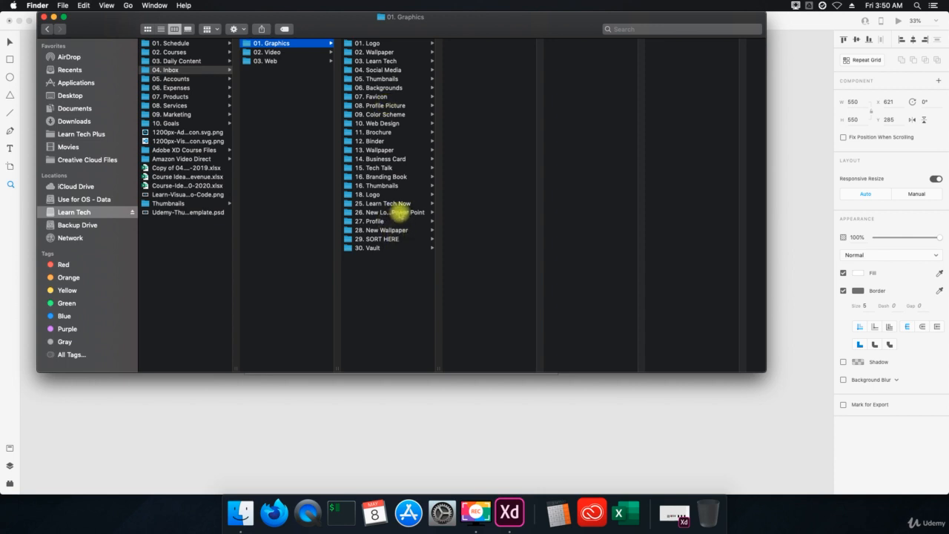
{"action": "left_click", "coordinate": [374, 221]}
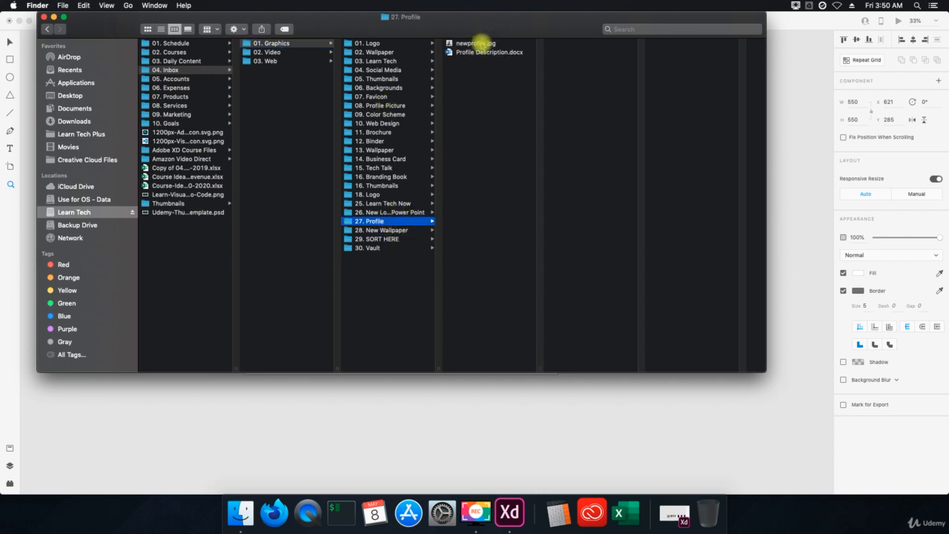
{"action": "left_click", "coordinate": [475, 43]}
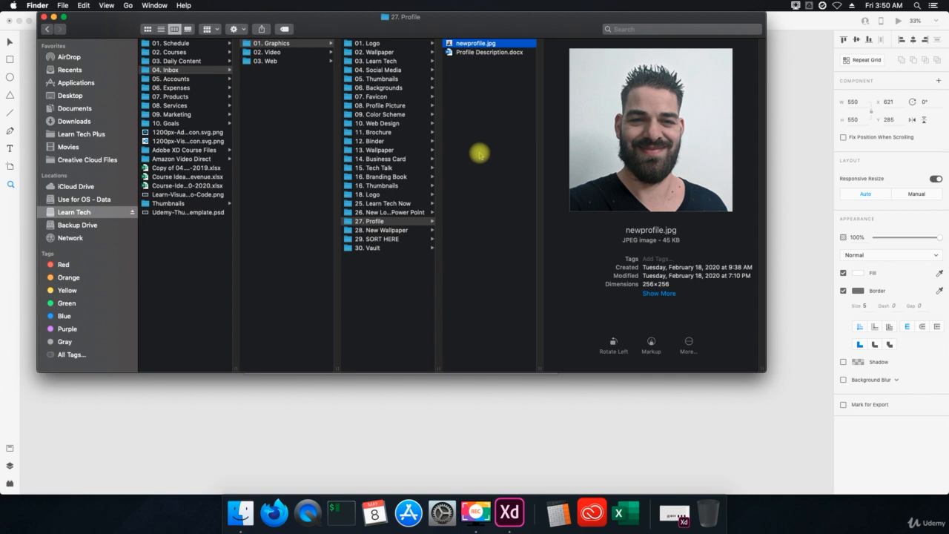
{"action": "mouse_move", "coordinate": [74, 115]}
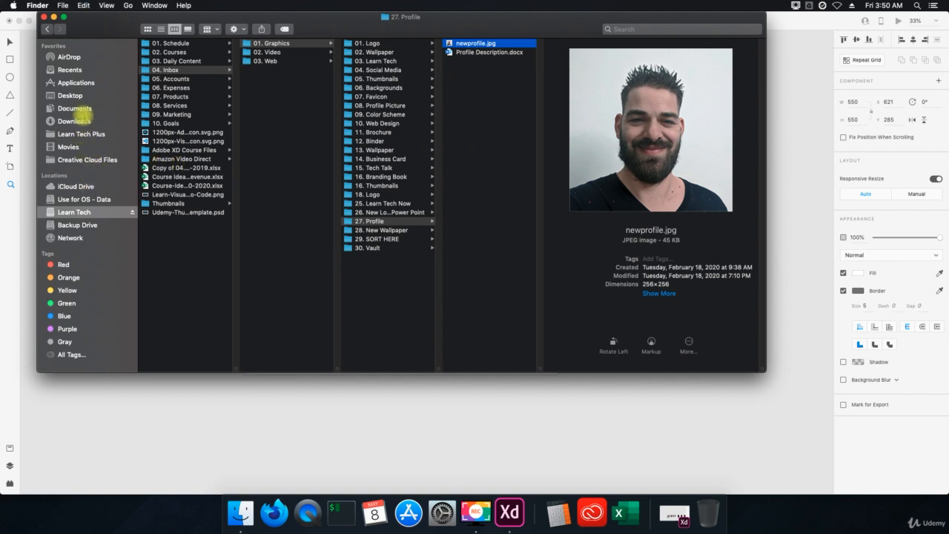
{"action": "left_click", "coordinate": [70, 95]}
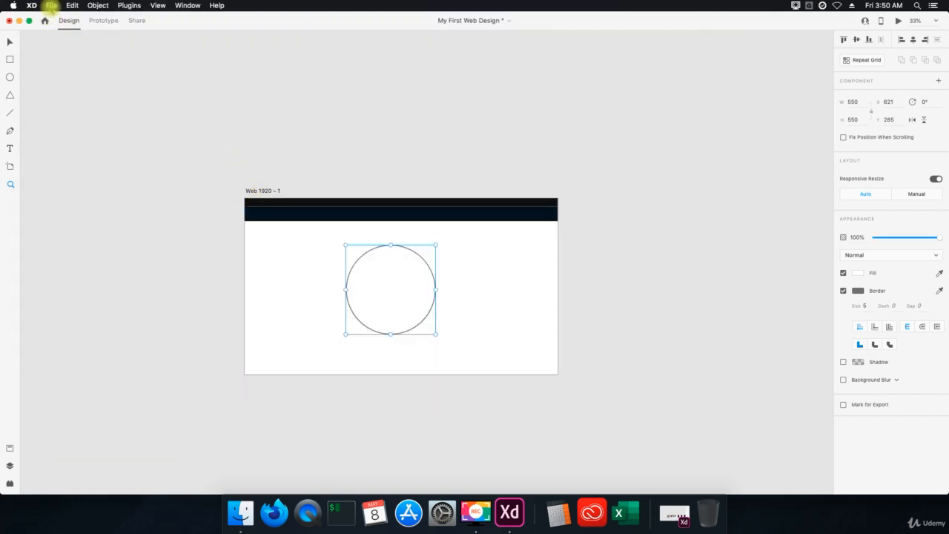
{"action": "mouse_move", "coordinate": [522, 223]}
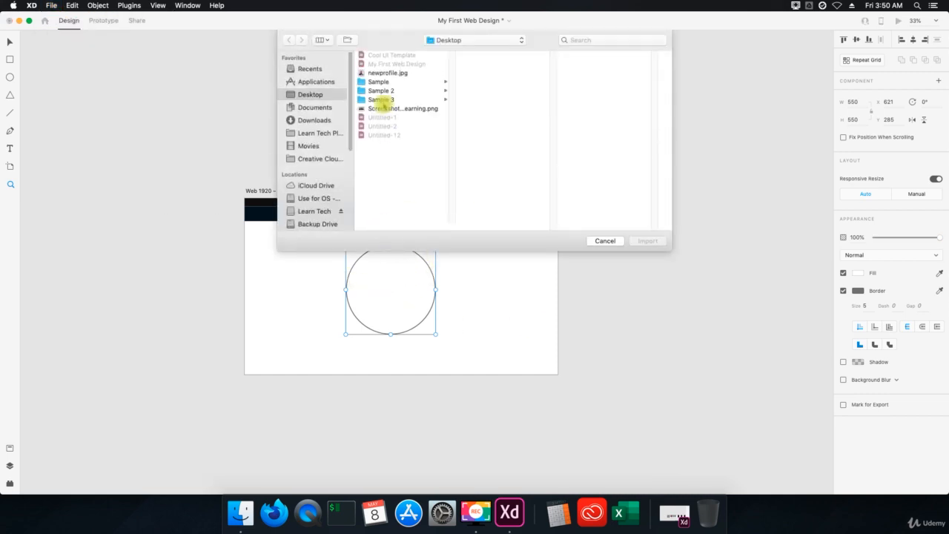
Import newprofile.jpg from the Desktop so it lands inside the large circle.
{"action": "left_click", "coordinate": [647, 240]}
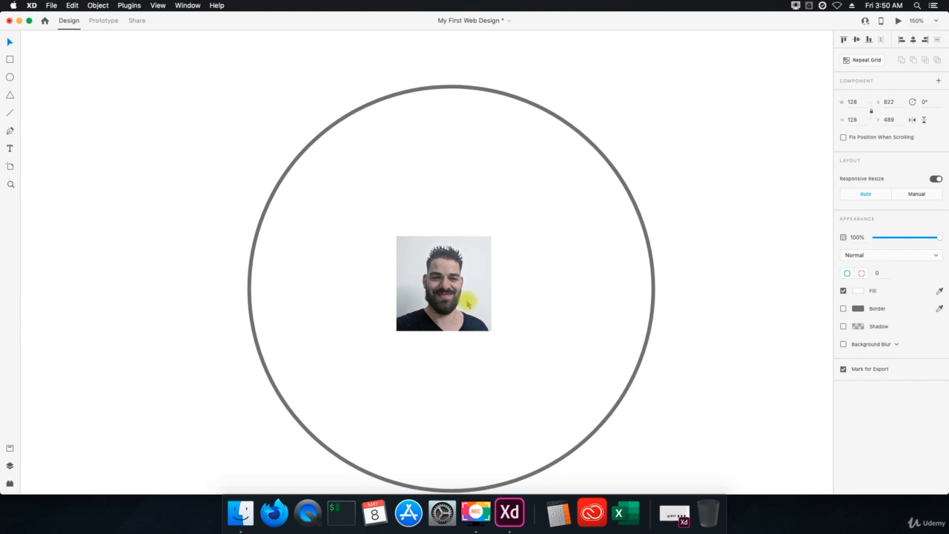
Centre the imported photo over the circle and scale it up to fill the ellipse.
{"action": "left_click_drag", "start_coordinate": [442, 283], "coordinate": [451, 287]}
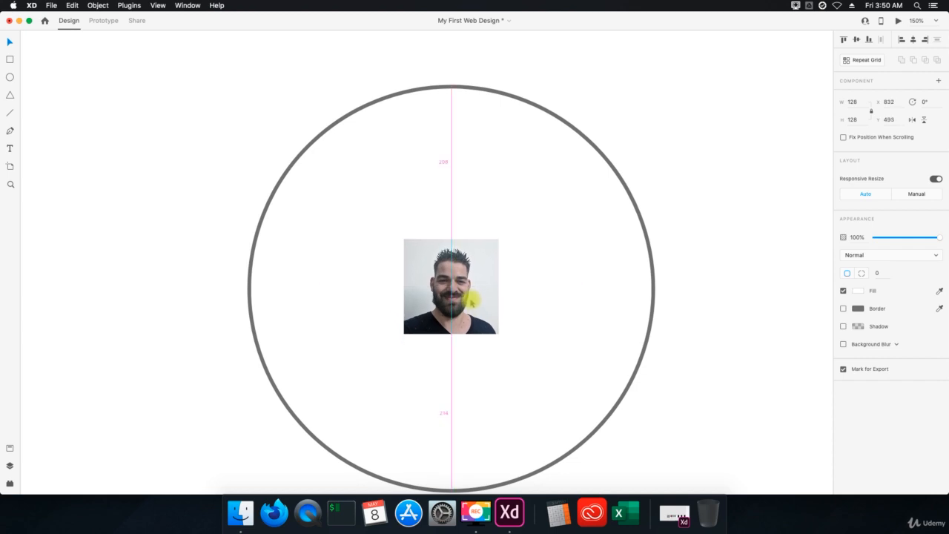
{"action": "left_click", "coordinate": [451, 288]}
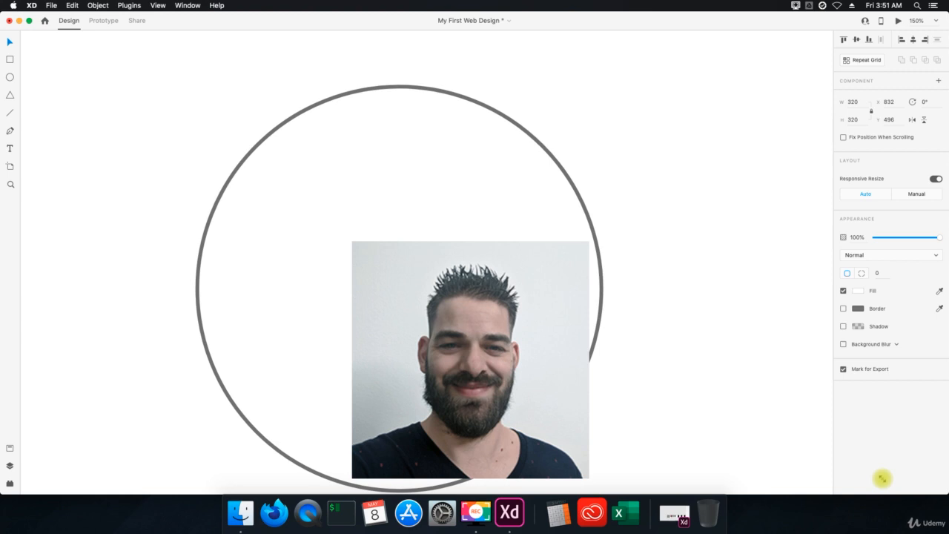
{"action": "left_click_drag", "start_coordinate": [472, 360], "coordinate": [406, 361]}
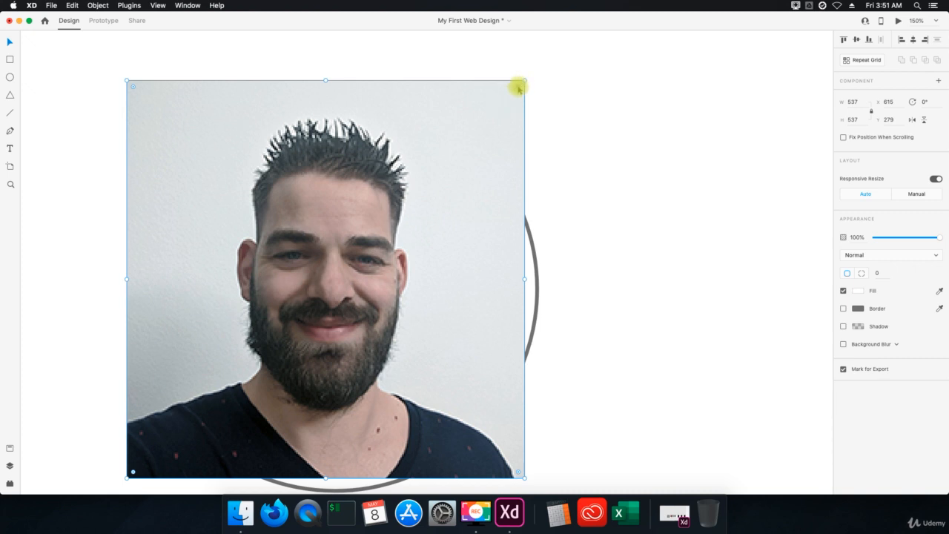
{"action": "left_click_drag", "start_coordinate": [519, 87], "coordinate": [466, 139]}
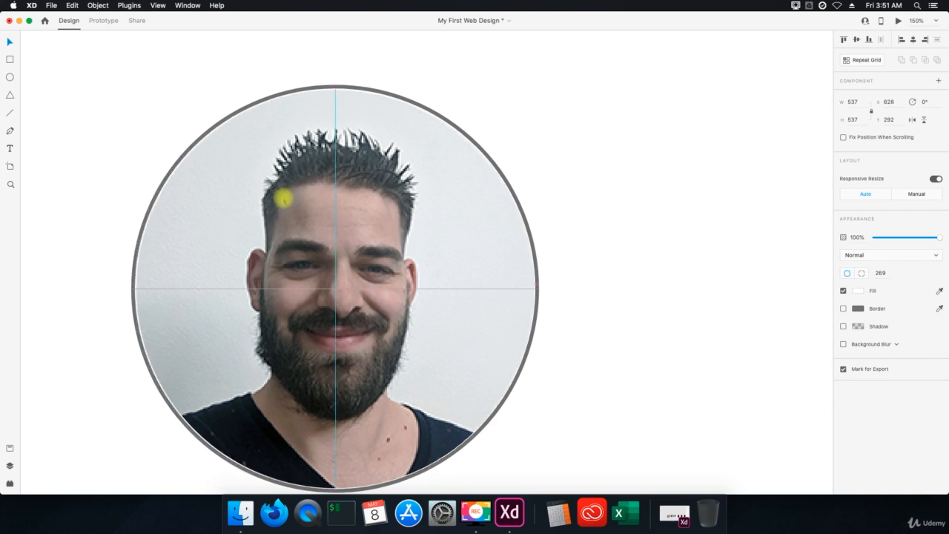
Select the round profile photo masked inside the grey-bordered circle.
{"action": "left_click", "coordinate": [335, 288]}
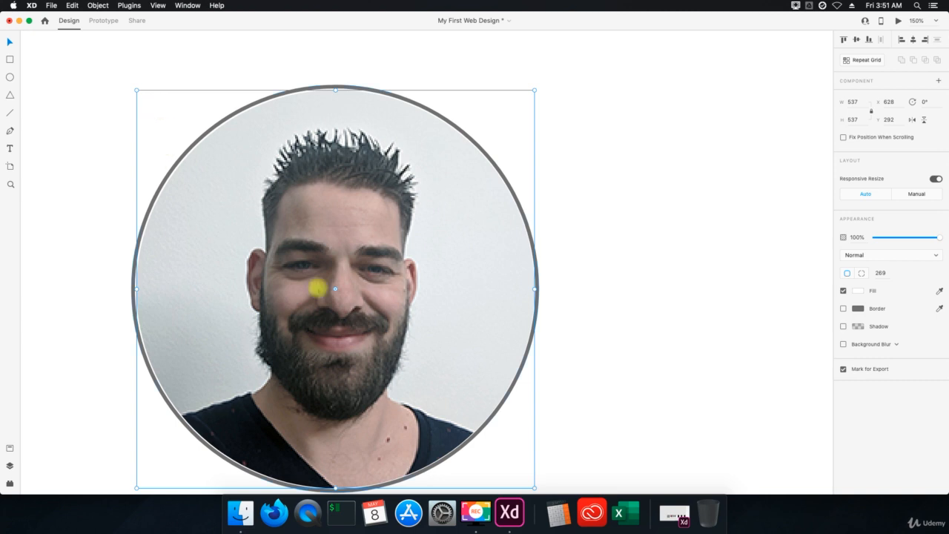
{"action": "mouse_move", "coordinate": [534, 423]}
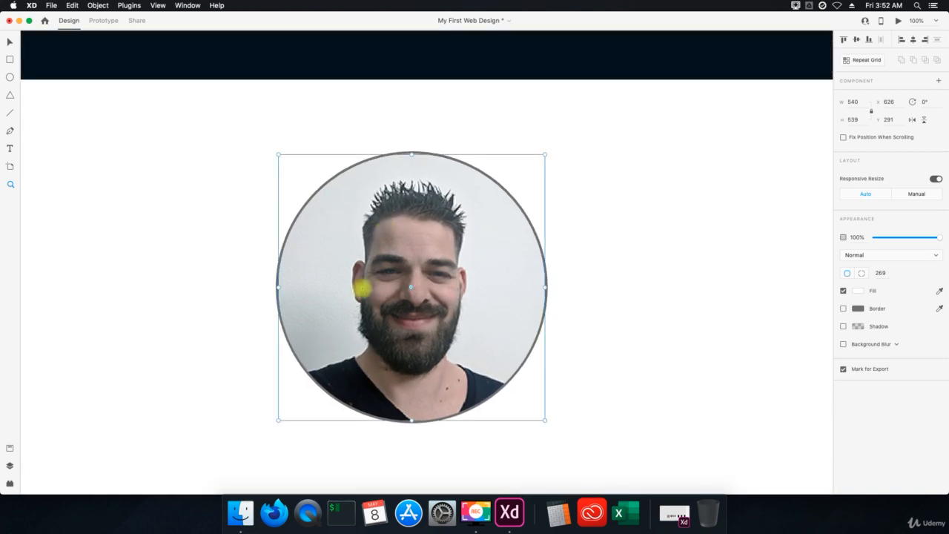
{"action": "mouse_move", "coordinate": [317, 333]}
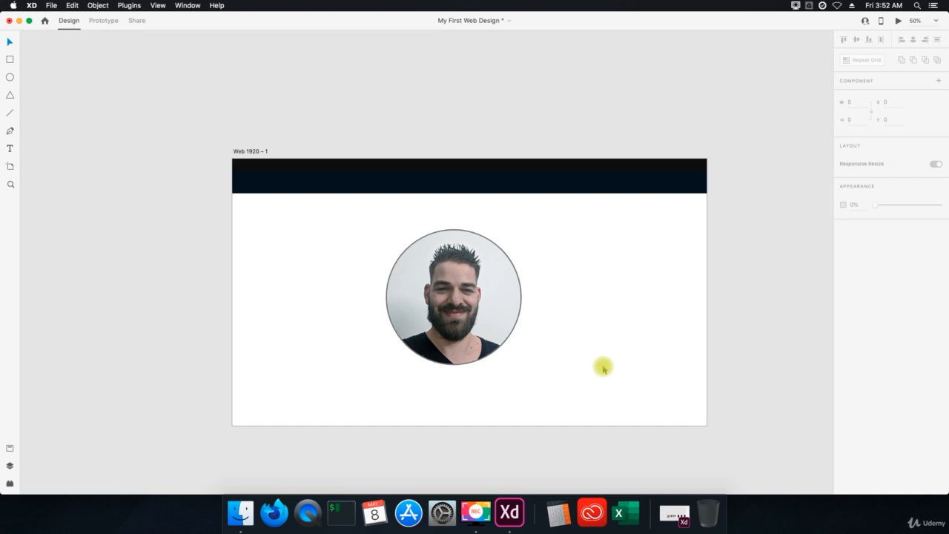
{"action": "mouse_move", "coordinate": [314, 252]}
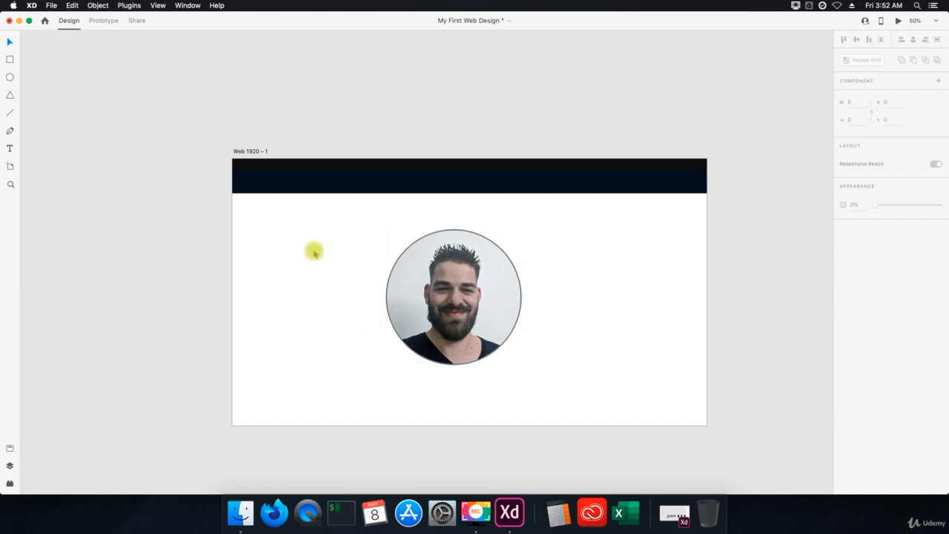
Bring up the File menu with the finished artboard in view.
{"action": "left_click", "coordinate": [51, 6]}
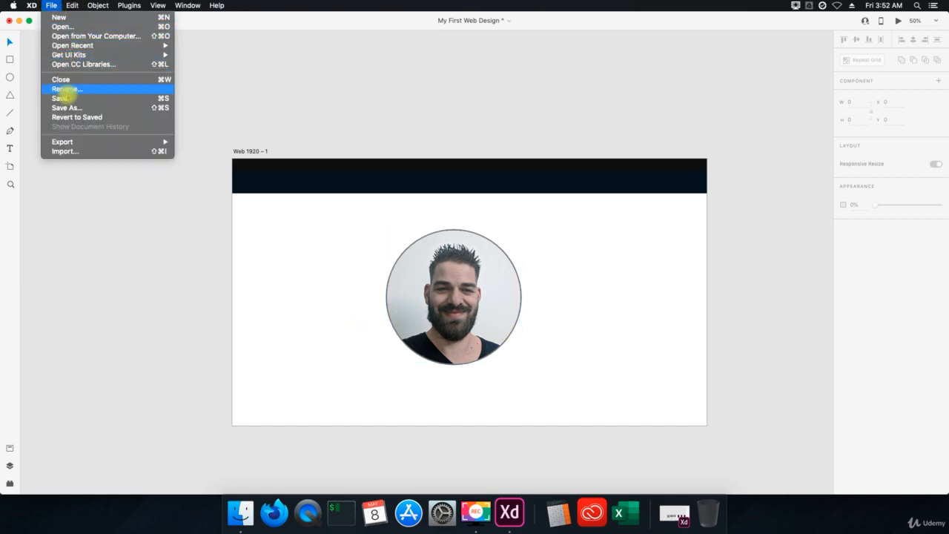